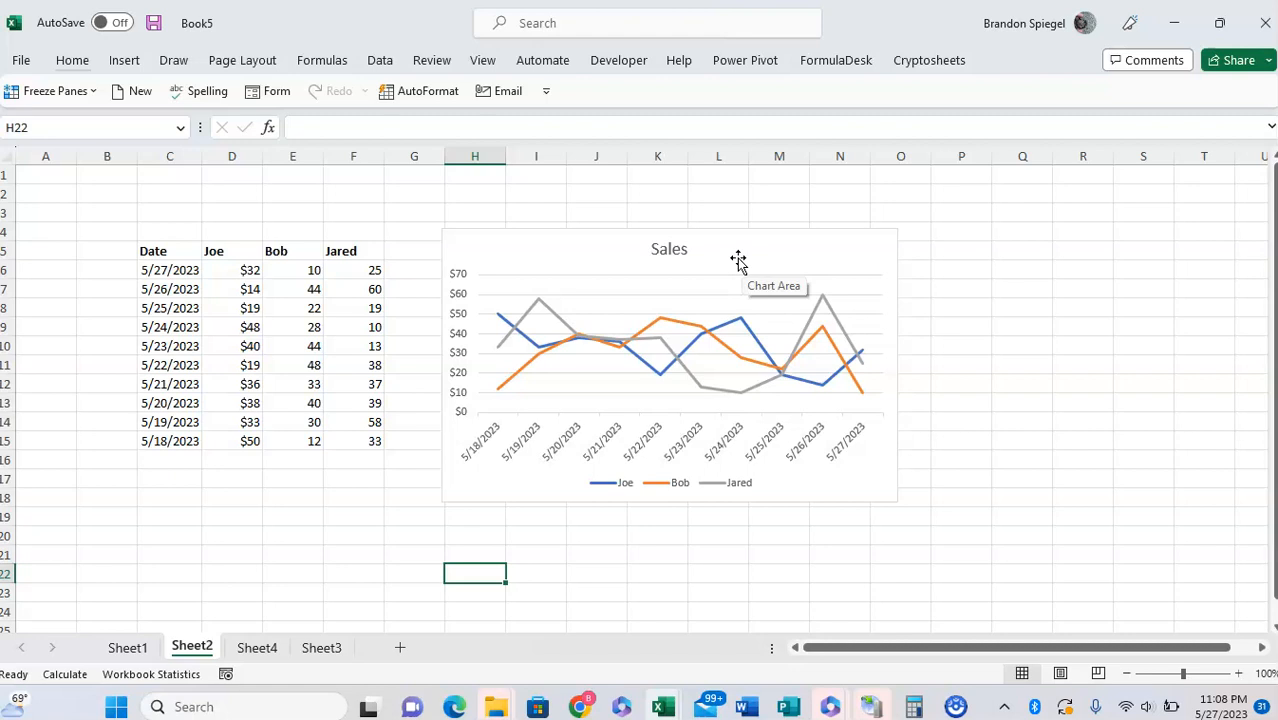
Select the Sales line chart of Joe, Bob and Jared's daily sales.
click(738, 258)
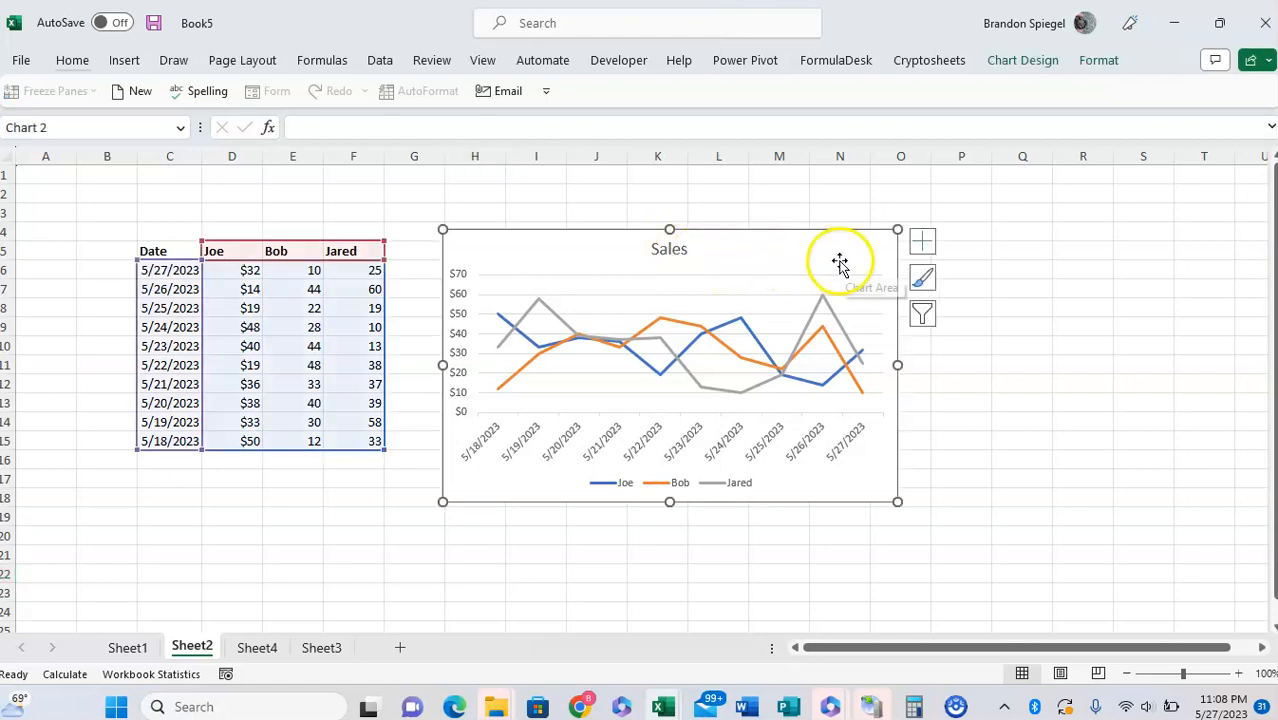
Open the Chart Filters pane listing the Joe, Bob and Jared series and dates.
click(921, 313)
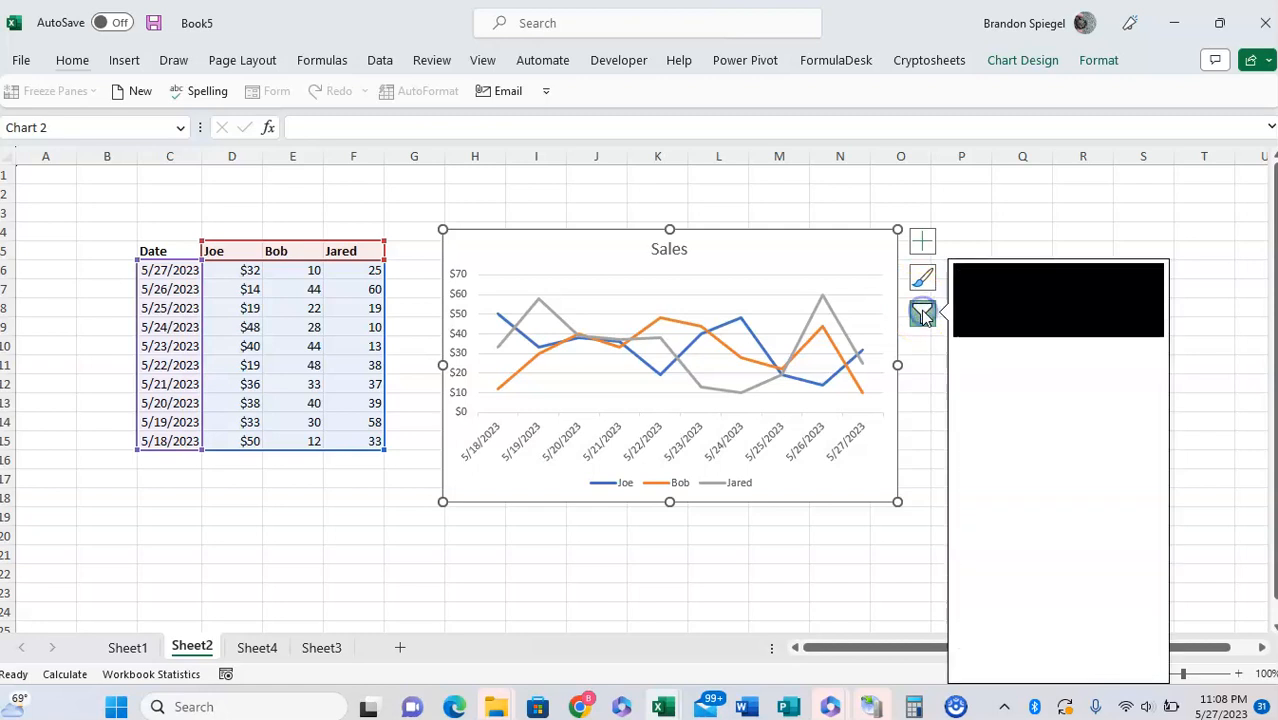
click(921, 313)
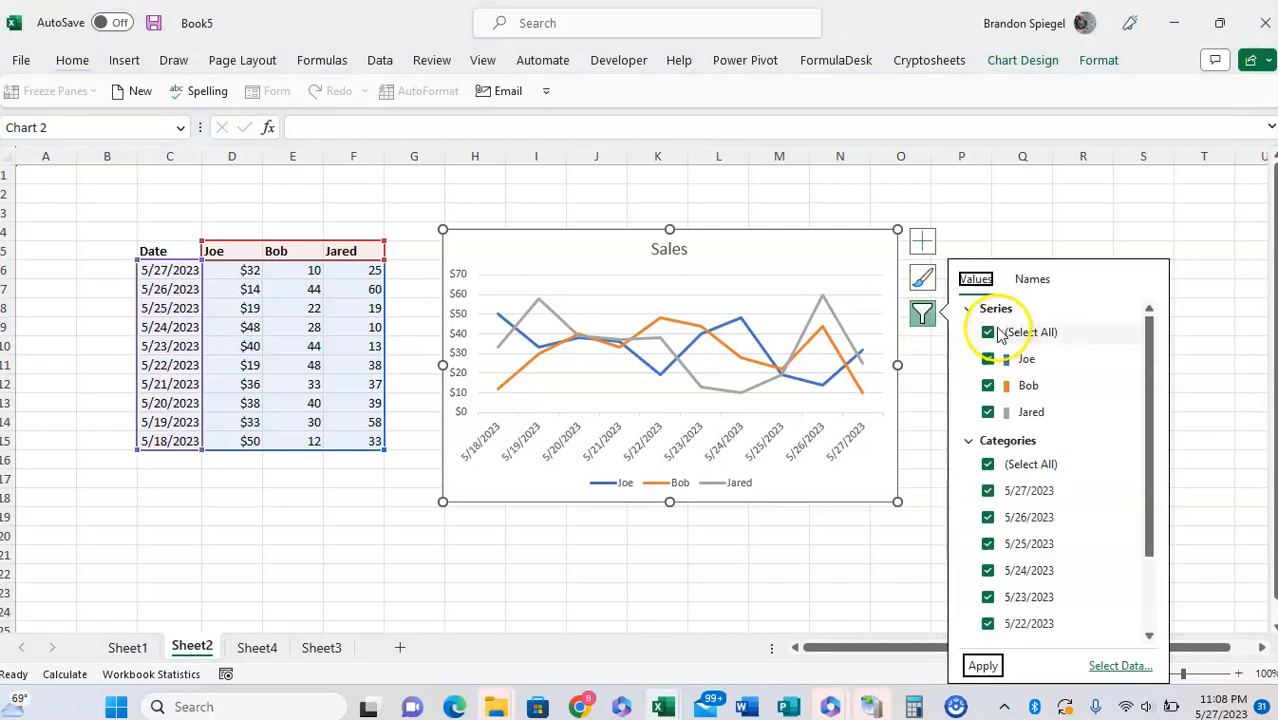
click(989, 331)
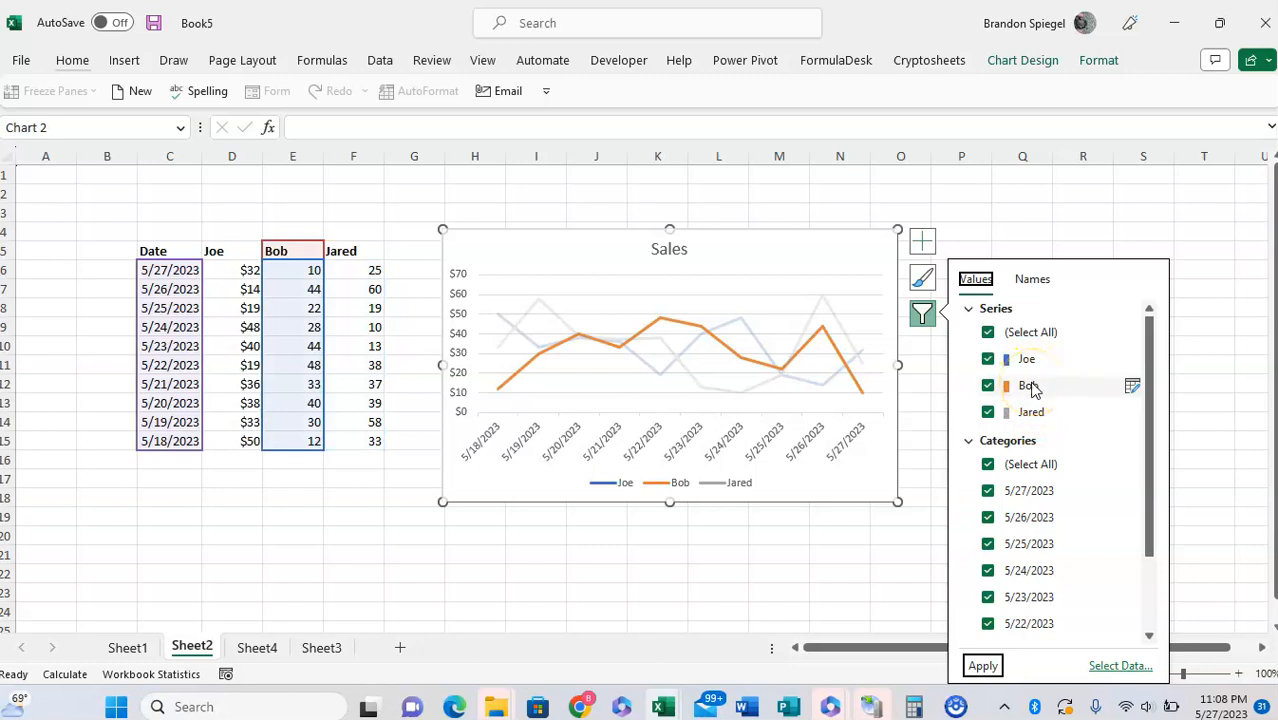
Uncheck Bob's series so only Joe's and Jared's lines remain.
click(1027, 358)
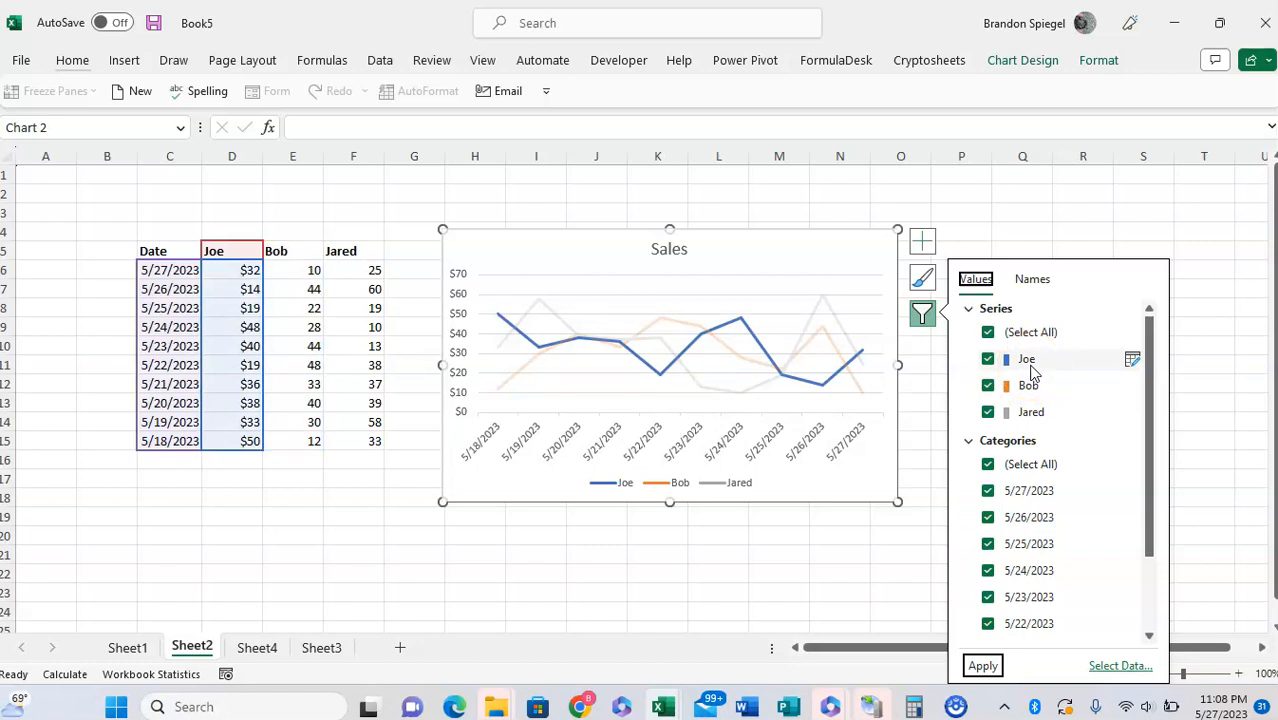
click(1028, 385)
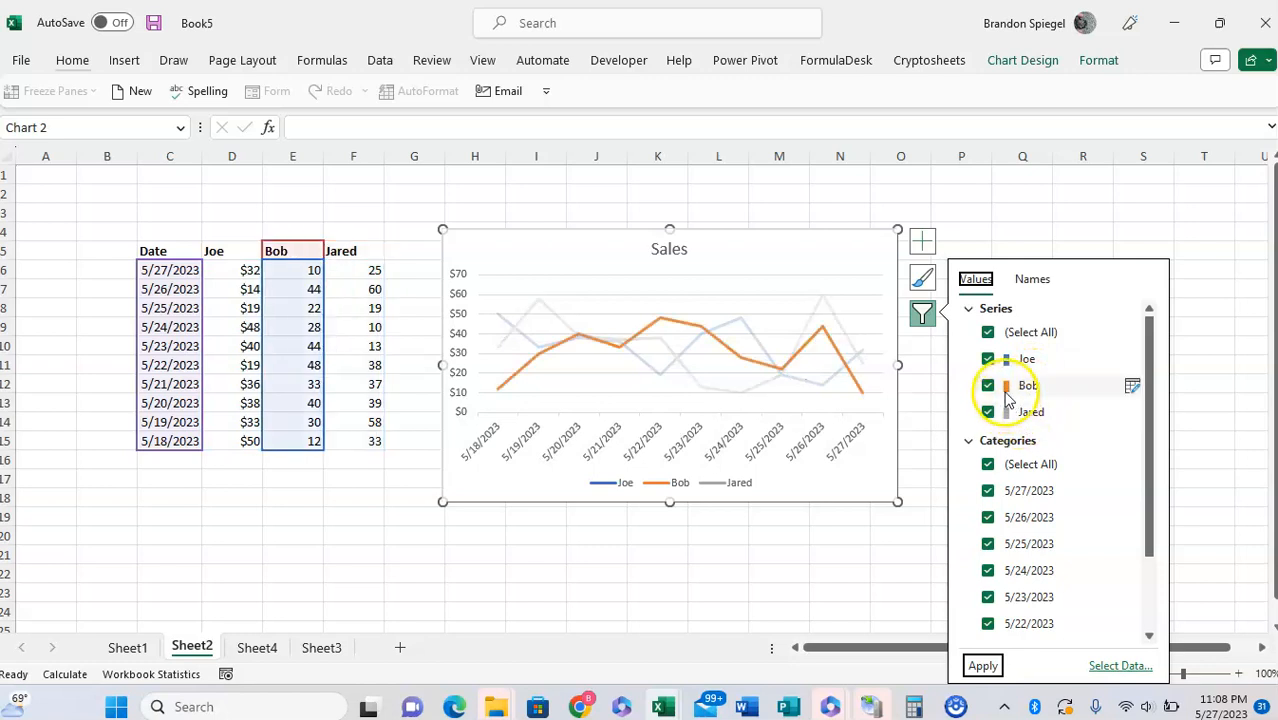
click(988, 385)
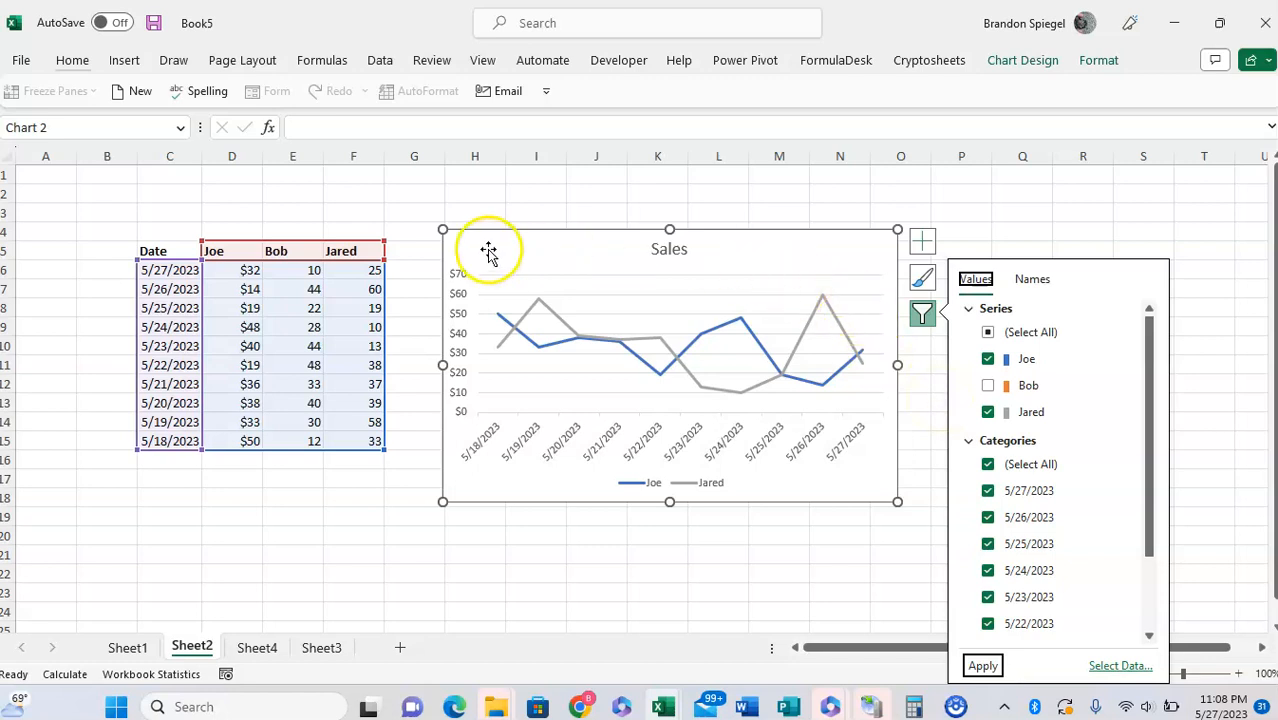
mouse_move(867, 283)
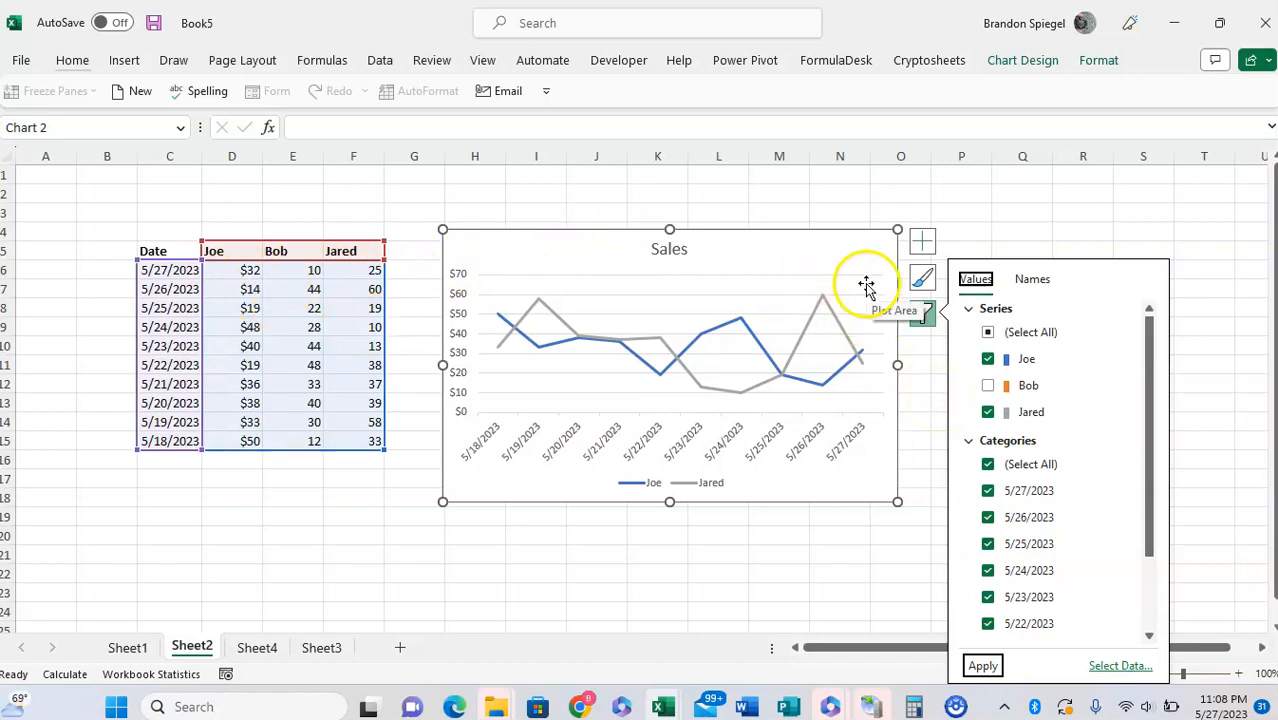
Toggle Bob's series checkbox again, leaving Bob hidden from the chart.
click(988, 385)
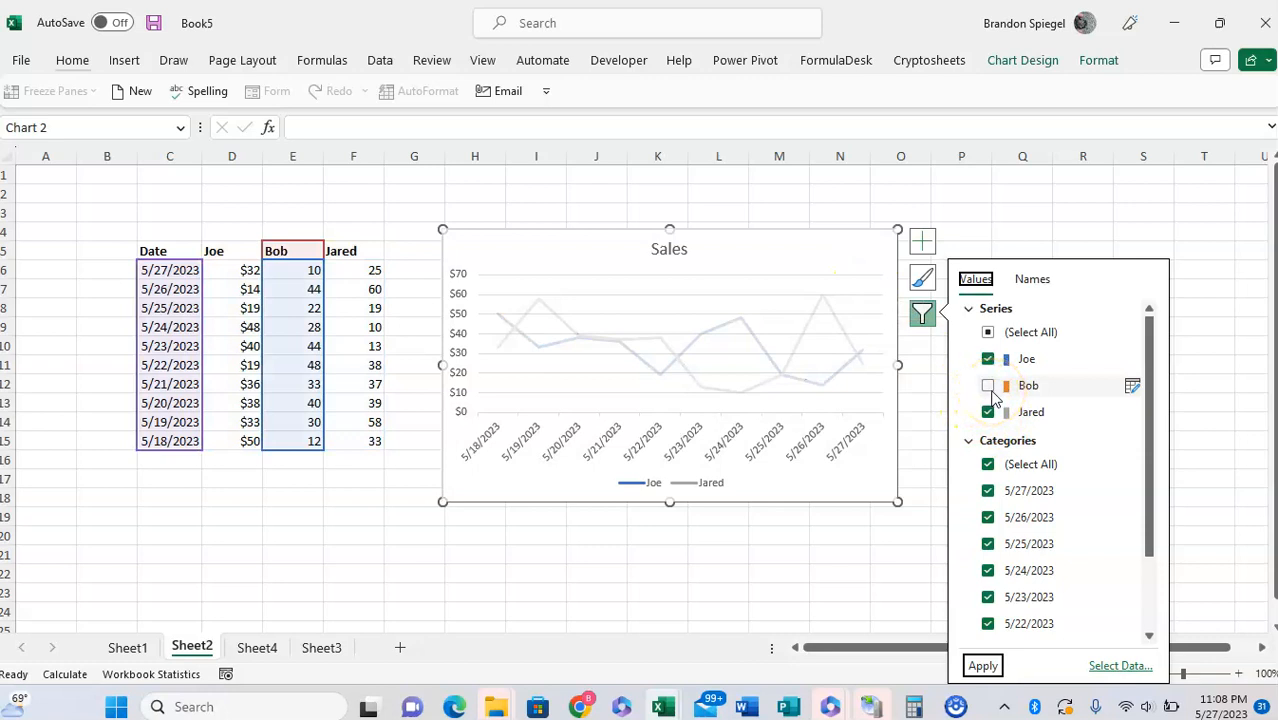
click(988, 385)
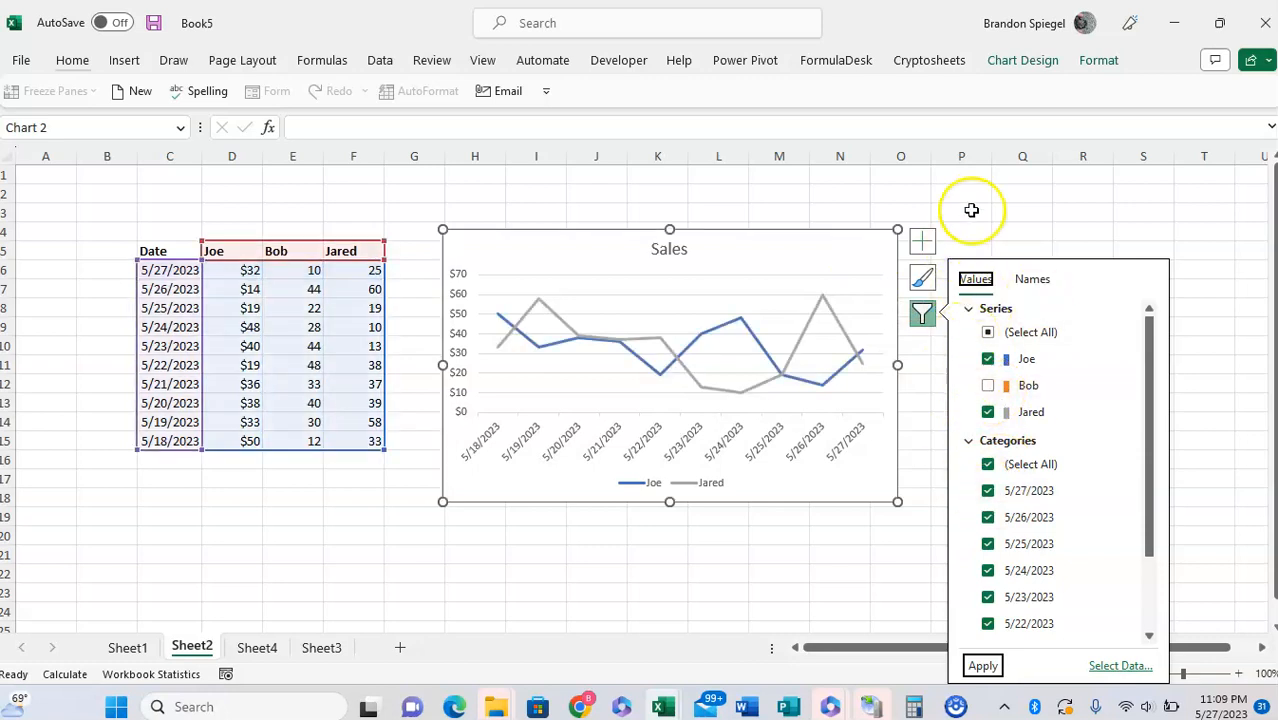
mouse_move(977, 204)
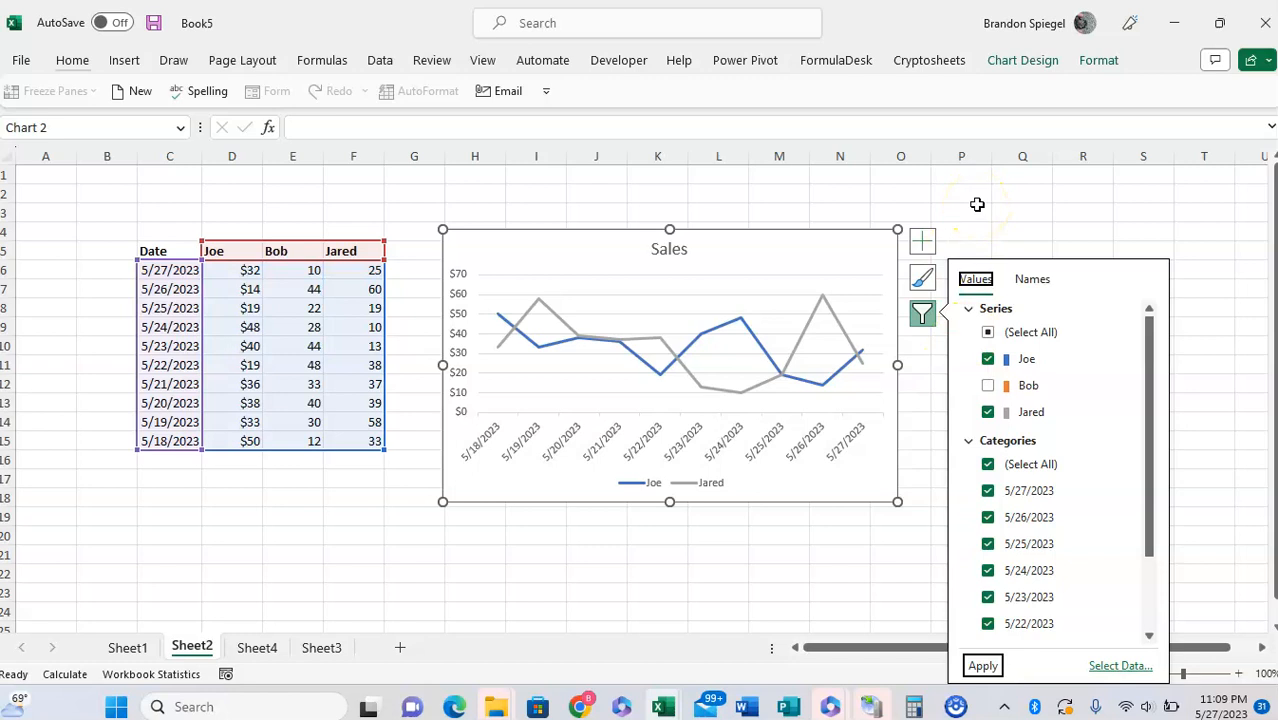